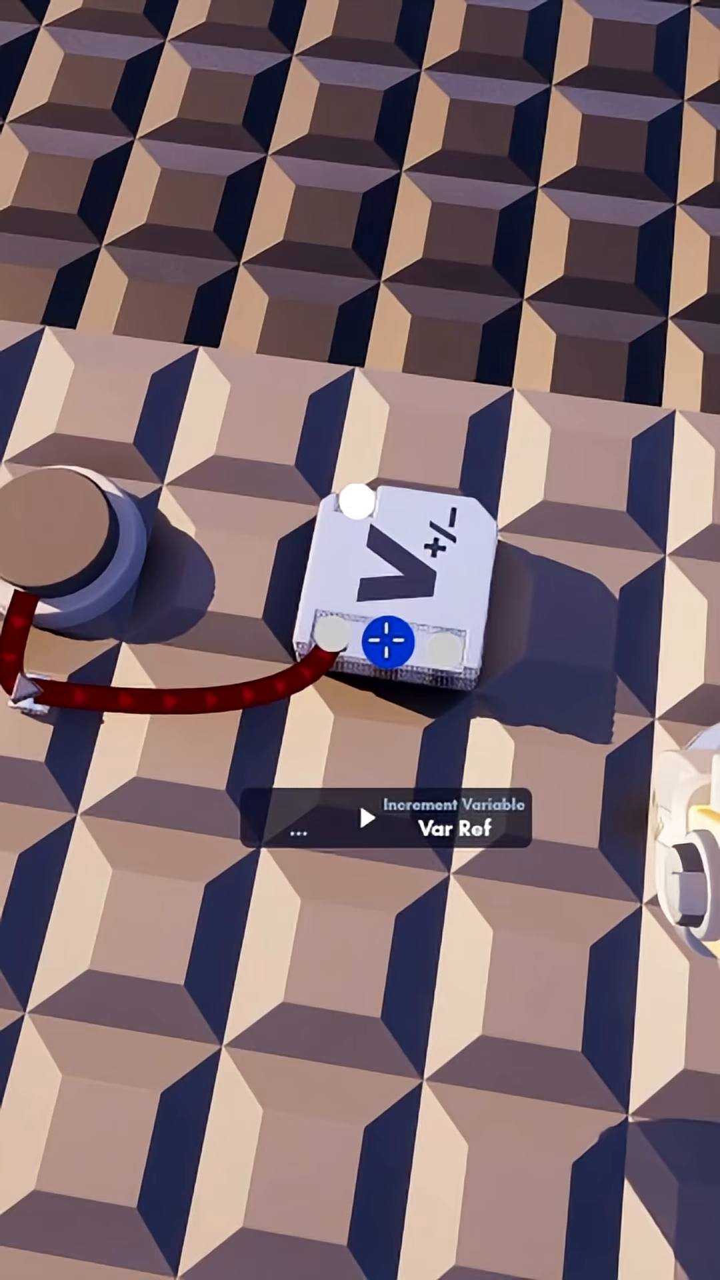
Step: Connect the first button's output wire to the Increment Variable gate's input
{"action": "left_click", "coordinate": [387, 658]}
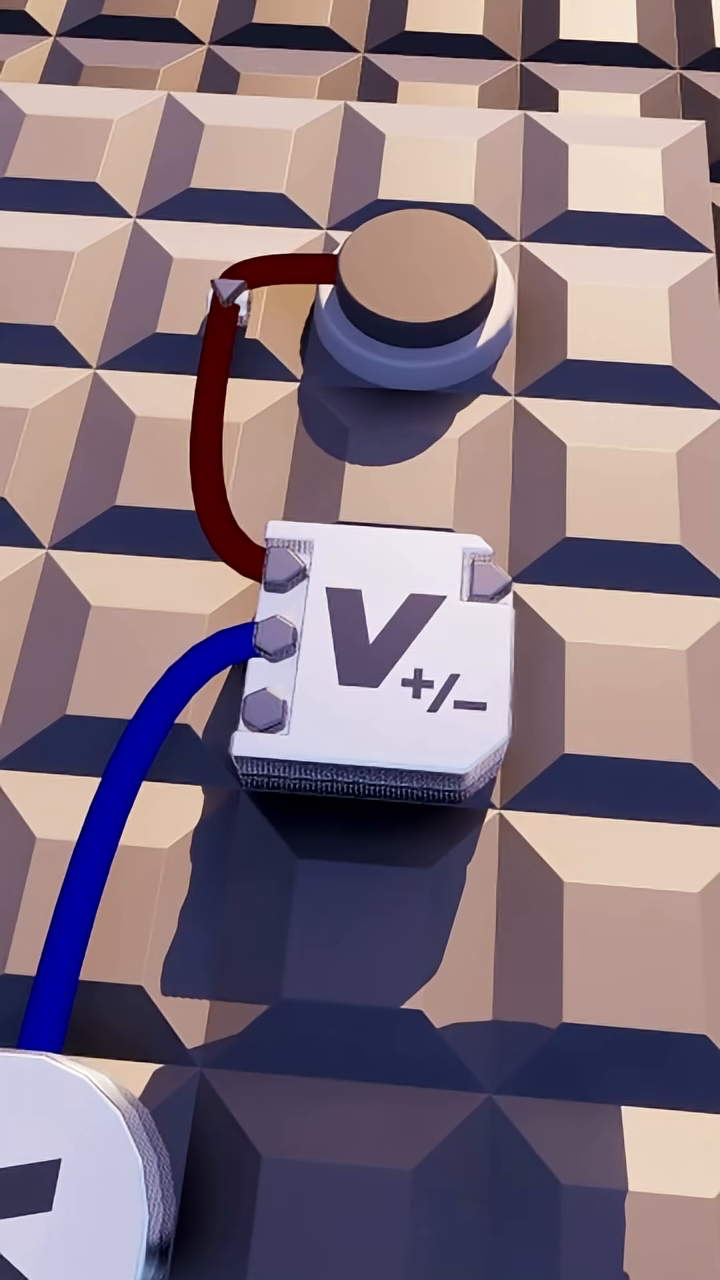
Step: Select the first Increment Variable gate and open its Edit Properties
{"action": "left_click", "coordinate": [367, 669]}
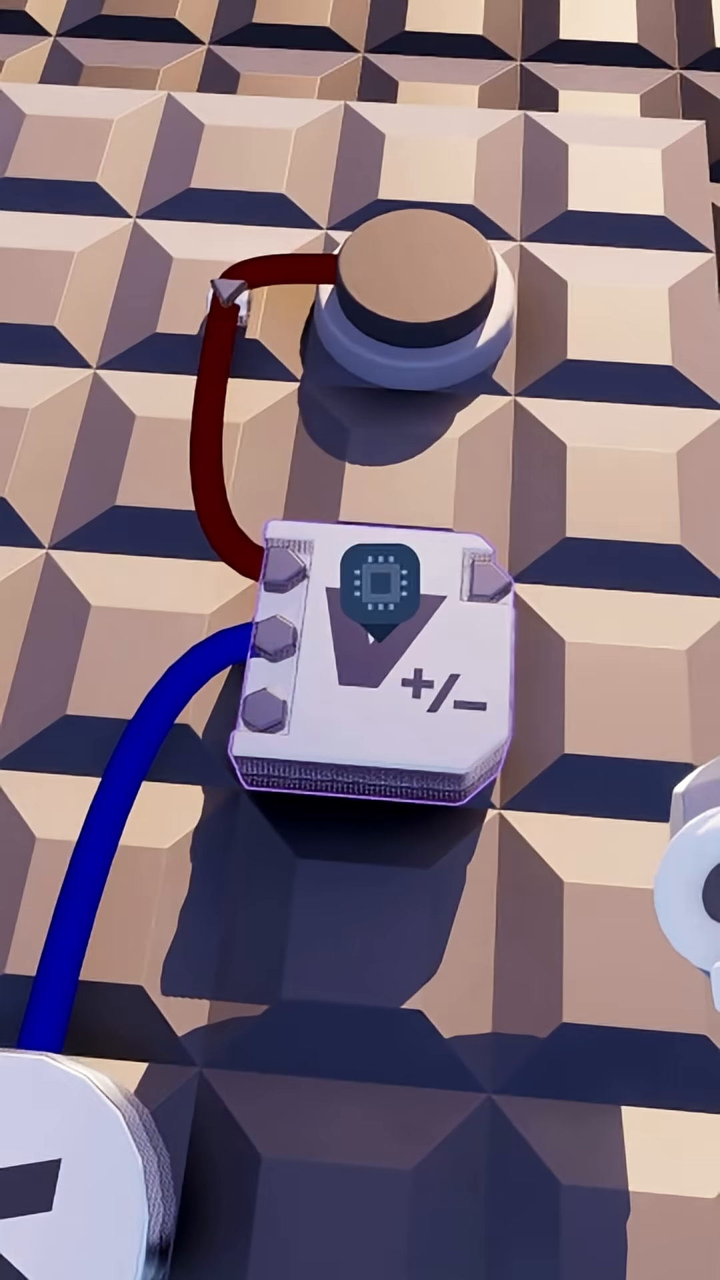
{"action": "left_click", "coordinate": [359, 653]}
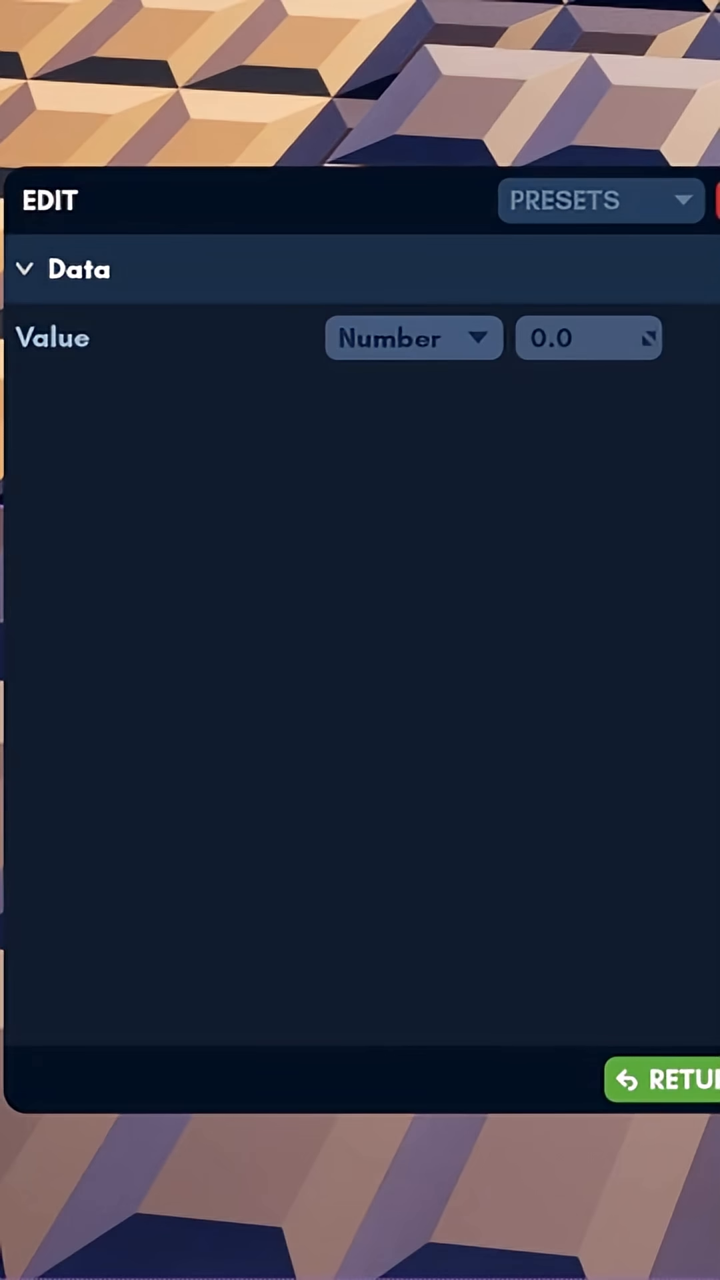
{"action": "mouse_move", "coordinate": [590, 389]}
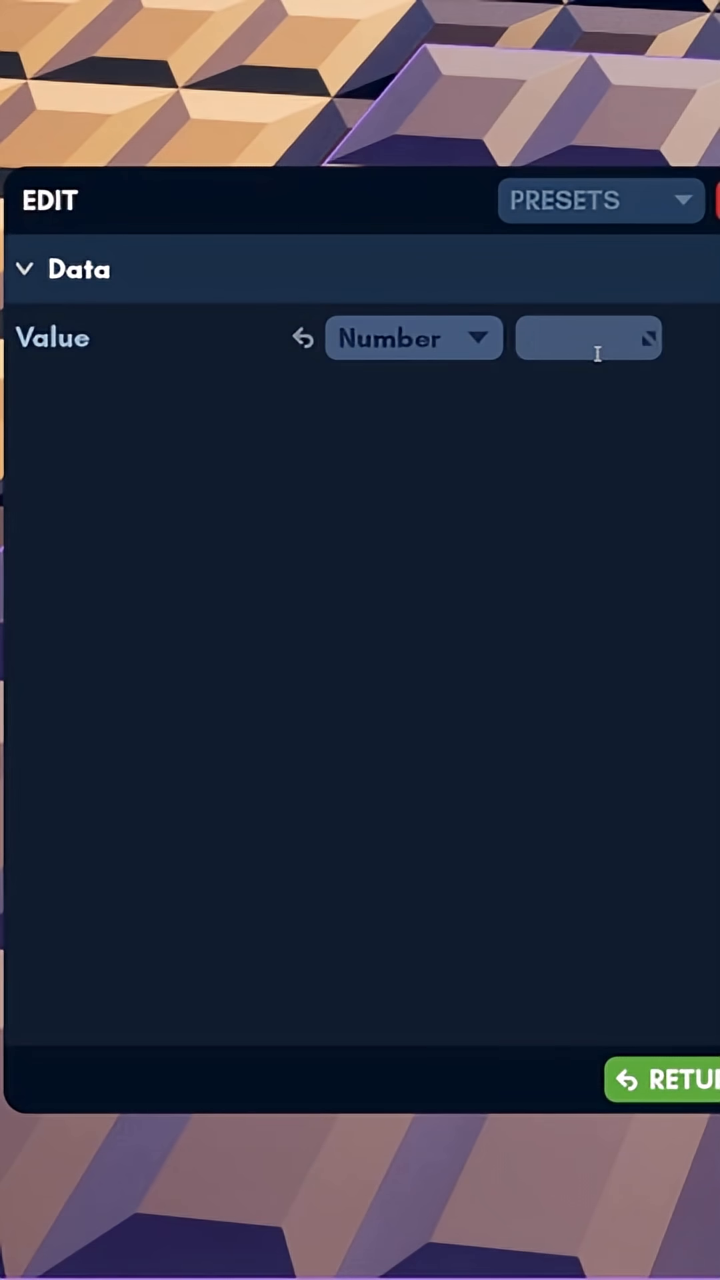
Step: Enter 1 as the gate's Value
{"action": "type", "text": "1.0"}
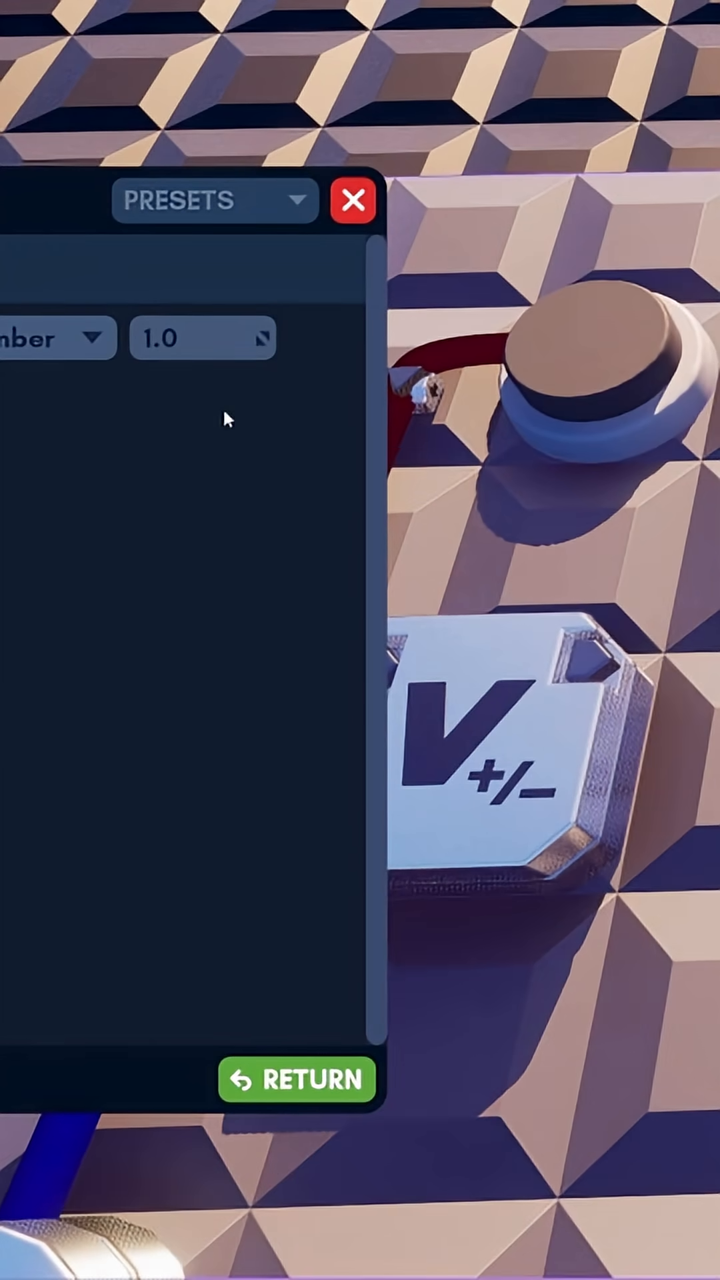
{"action": "mouse_move", "coordinate": [161, 379]}
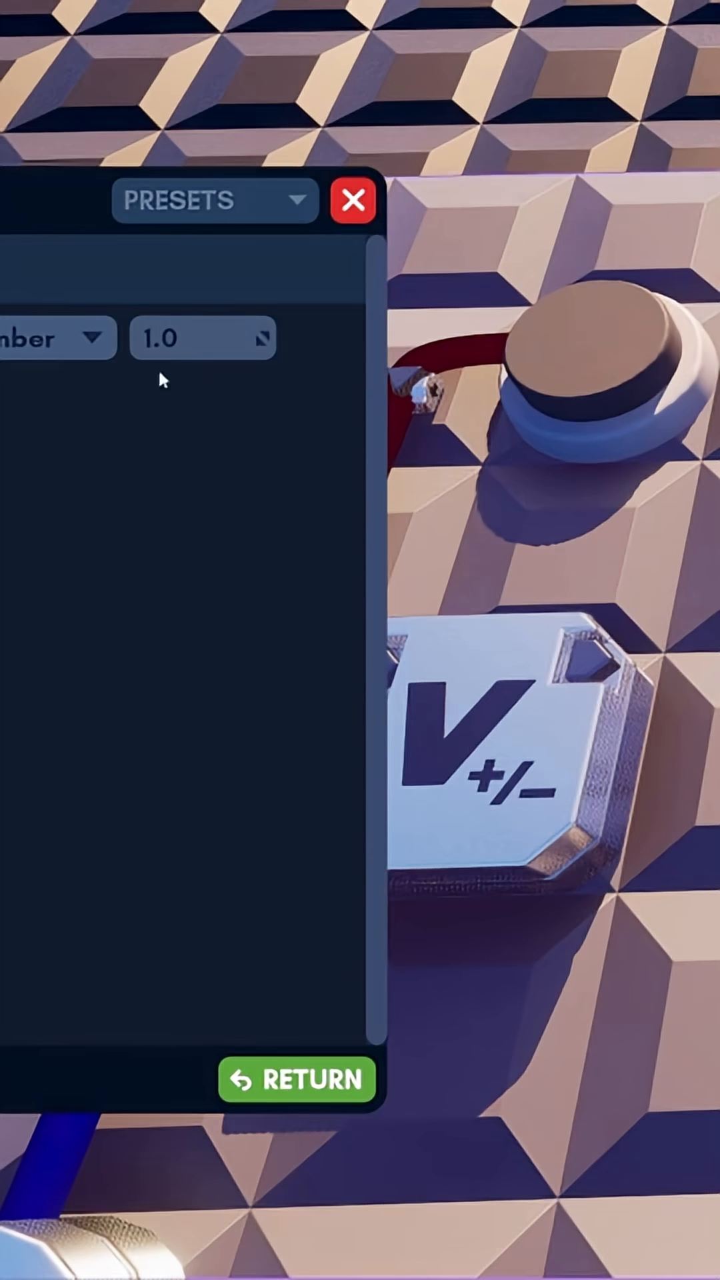
{"action": "mouse_move", "coordinate": [250, 381]}
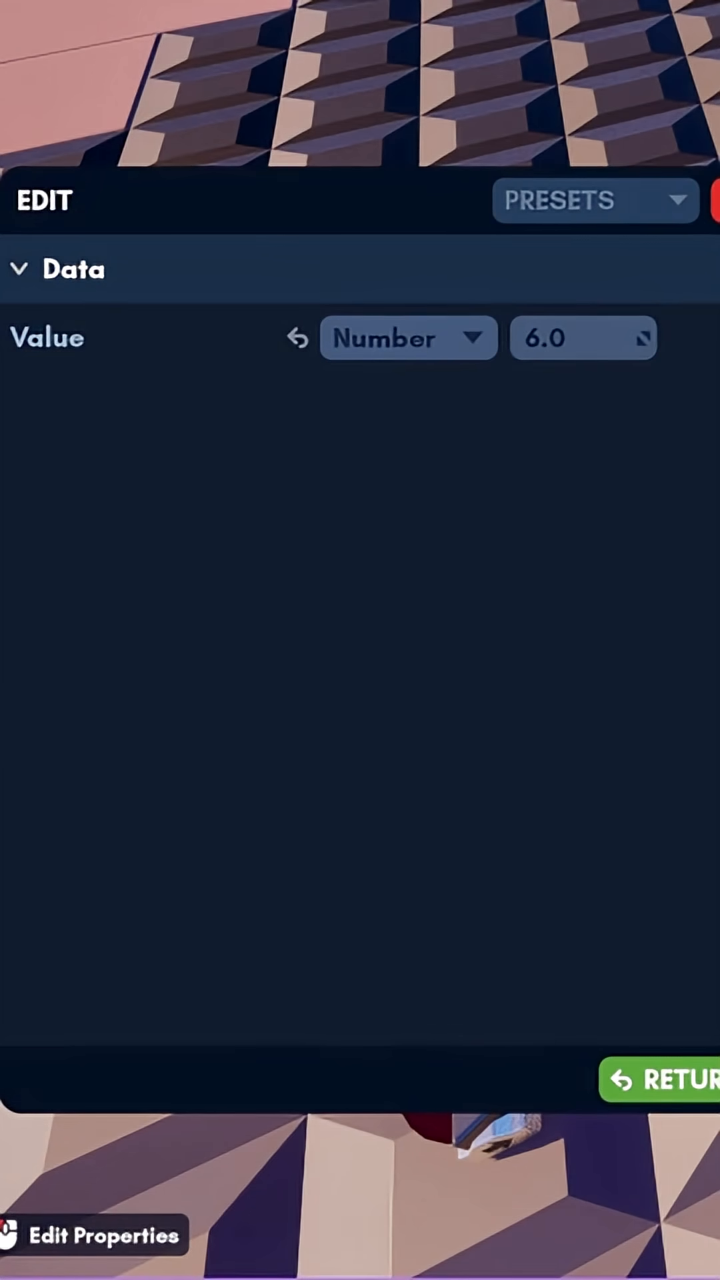
Step: Set the second Increment Variable gate's Value to -1.0 and close its properties
{"action": "left_click", "coordinate": [669, 1079]}
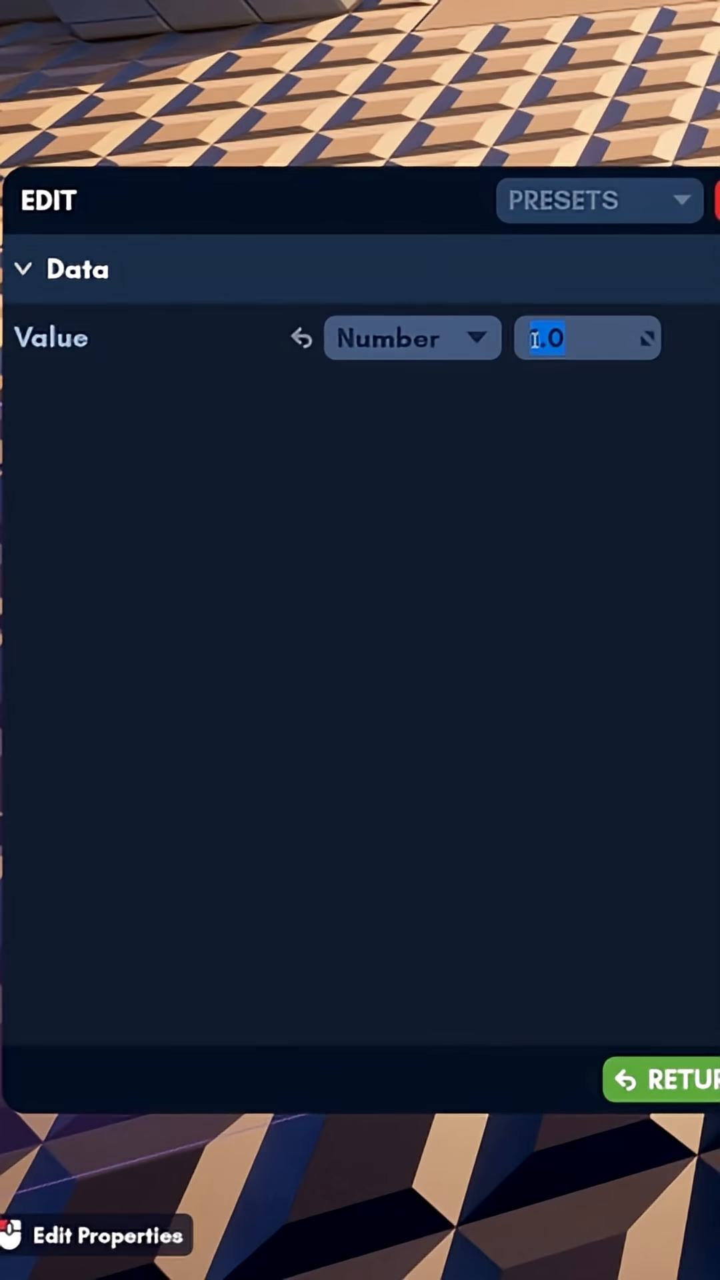
{"action": "type", "text": "-1.0"}
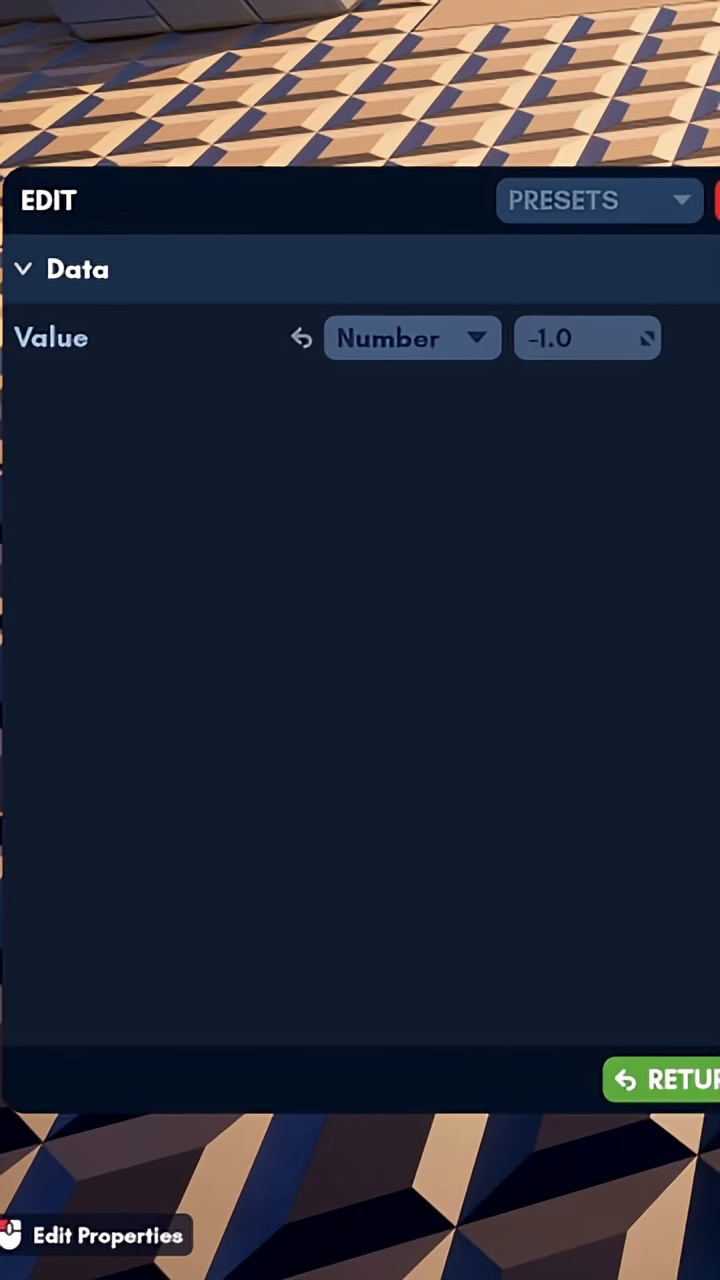
{"action": "left_click", "coordinate": [670, 1080]}
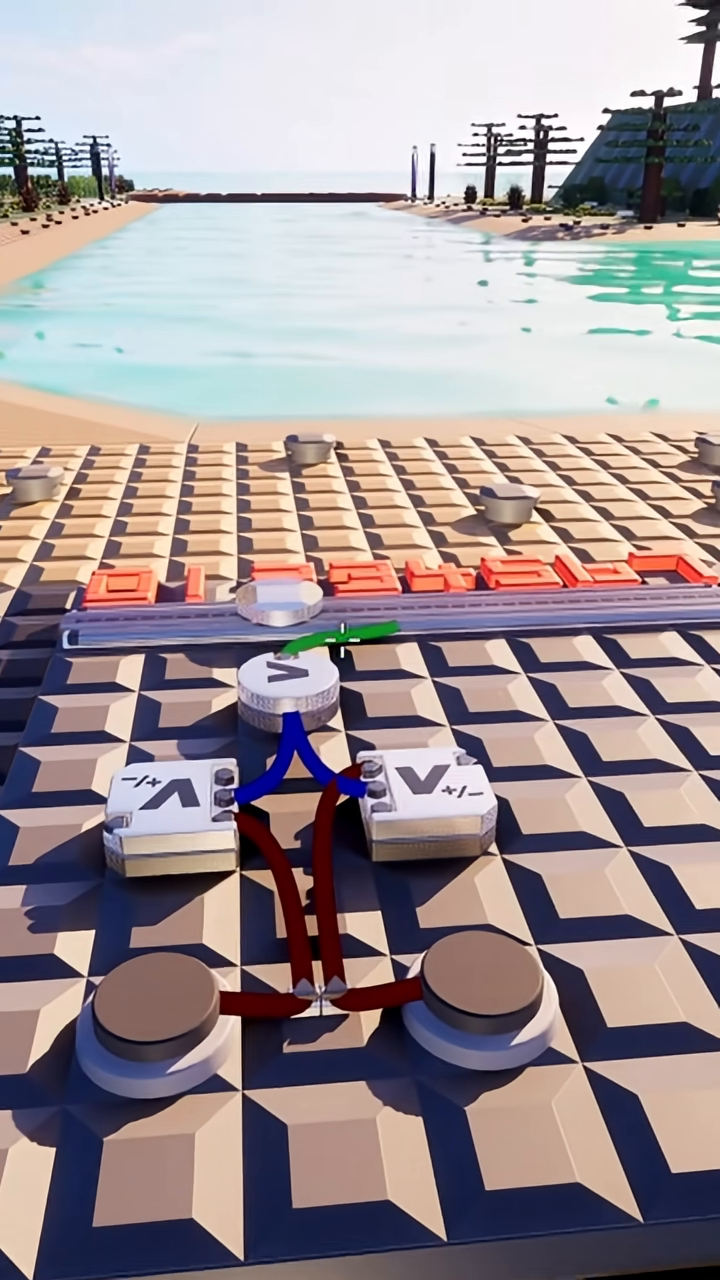